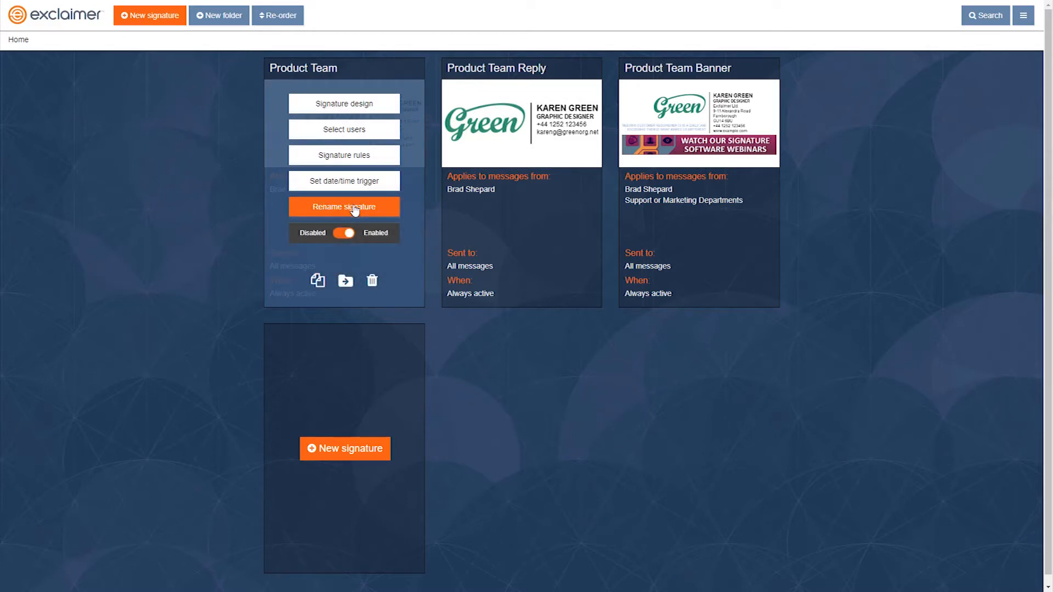
{"action": "mouse_move", "coordinate": [348, 164]}
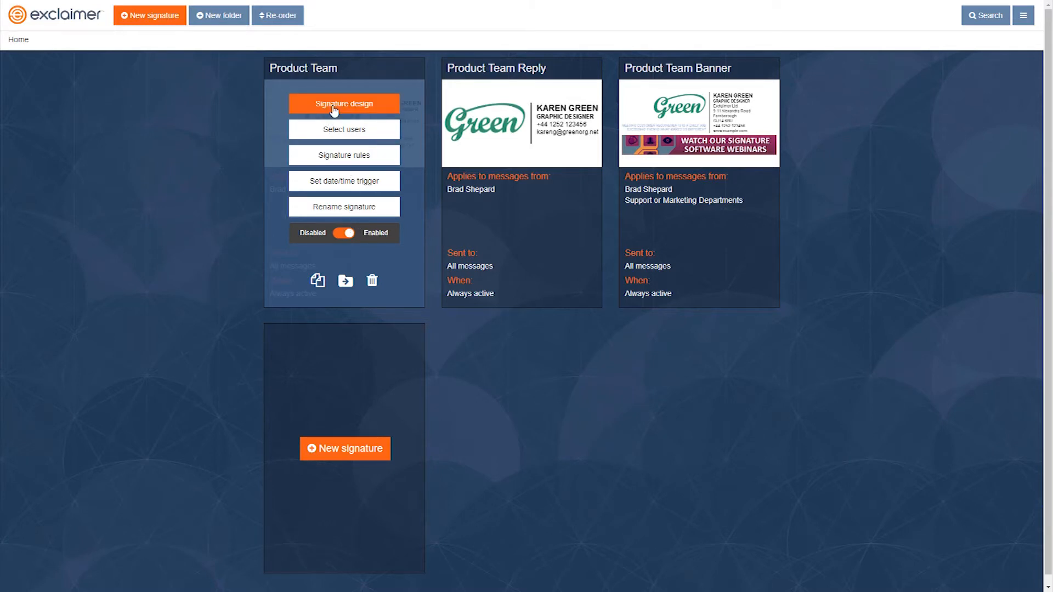
- Peek at the Product Team signature's design editor and leave without saving
{"action": "left_click", "coordinate": [343, 103]}
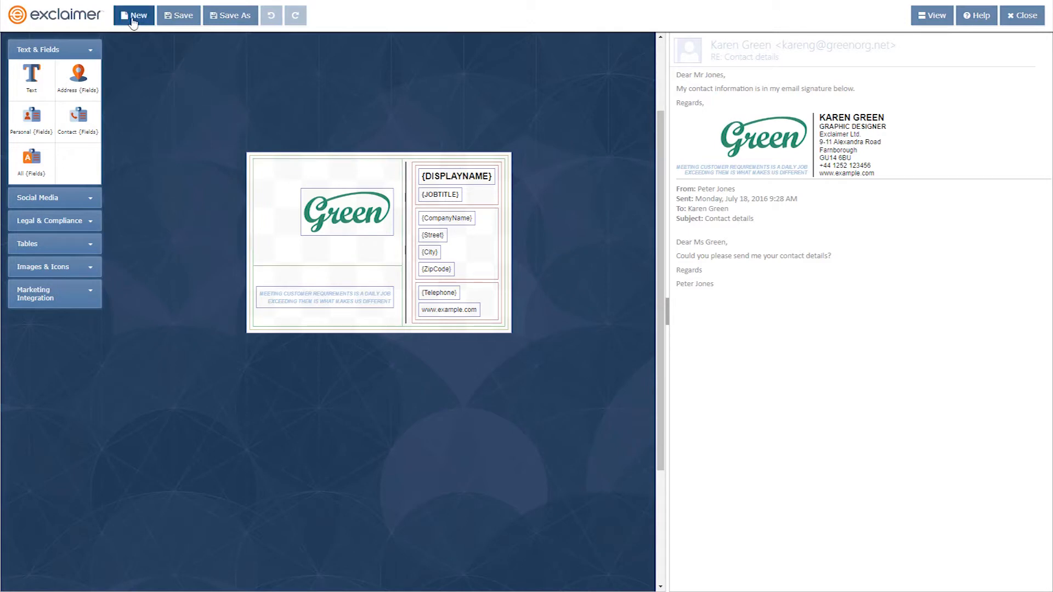
{"action": "mouse_move", "coordinate": [233, 15]}
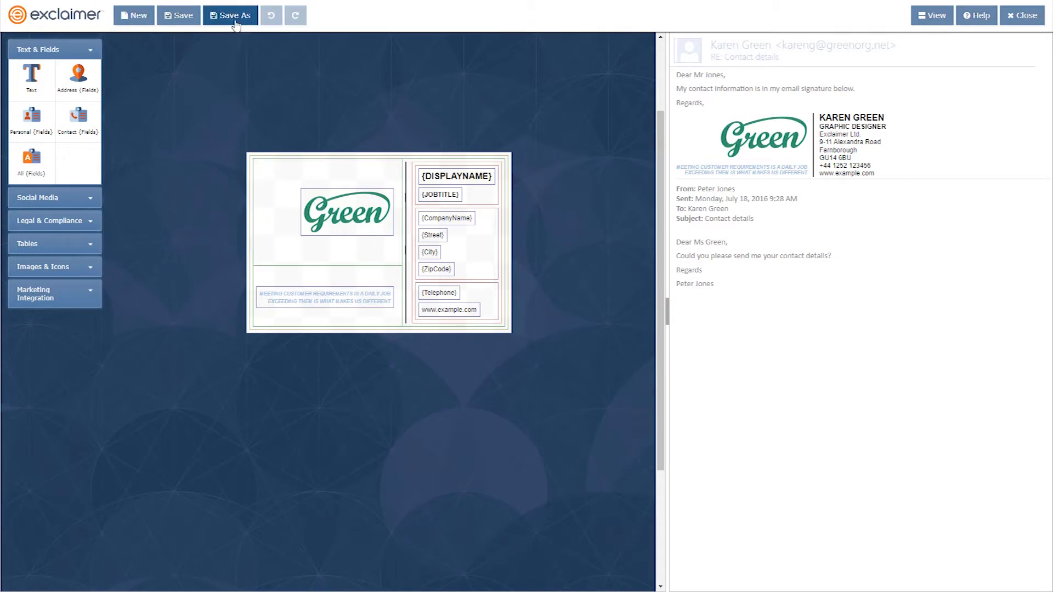
{"action": "mouse_move", "coordinate": [239, 28]}
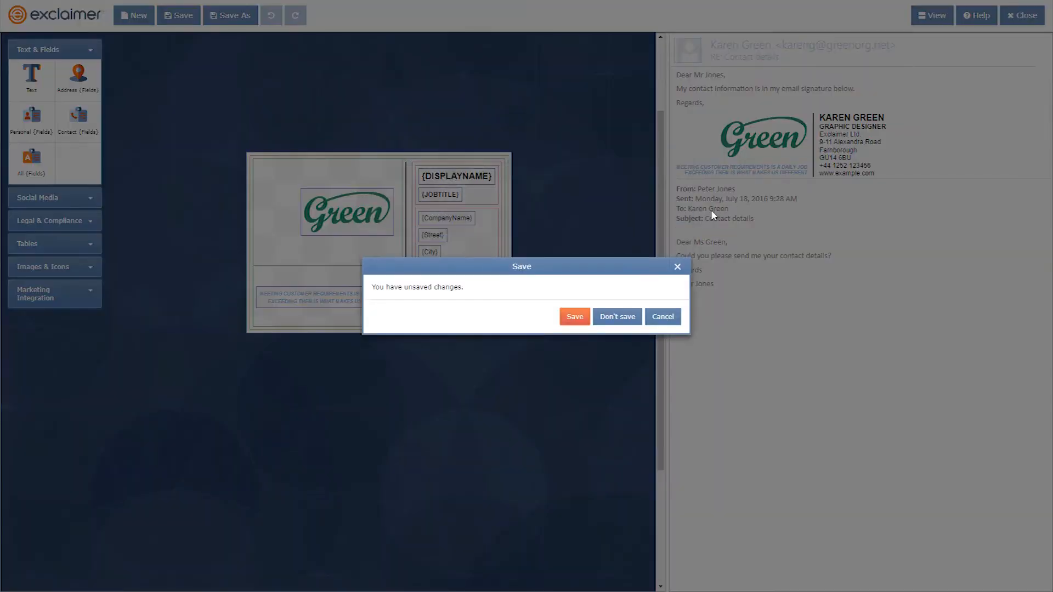
{"action": "left_click", "coordinate": [616, 316]}
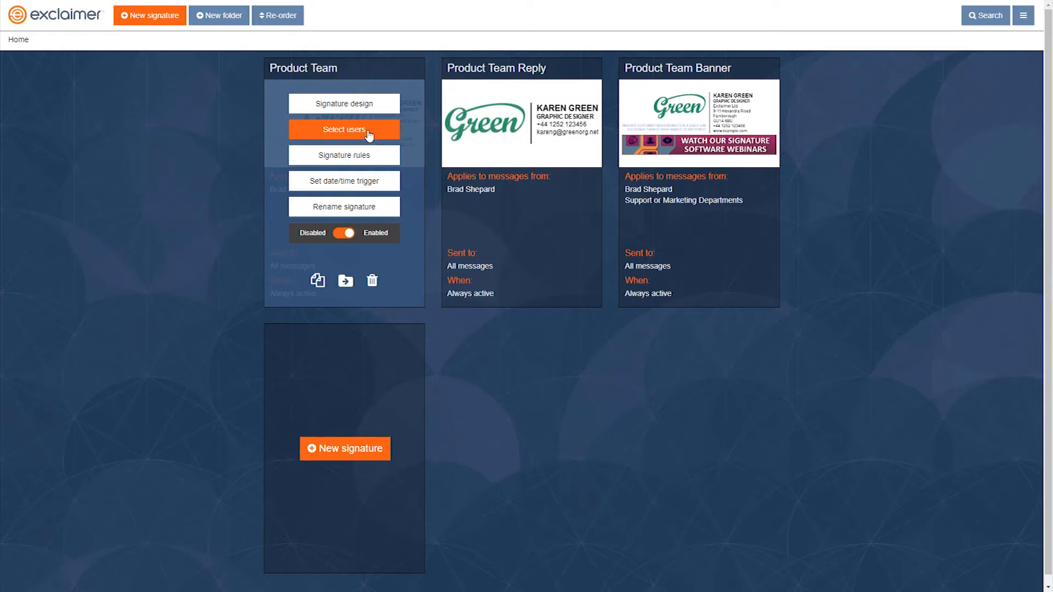
- Try adding a person or group to the signature's Applies to list, switching to a specific user
{"action": "left_click", "coordinate": [343, 129]}
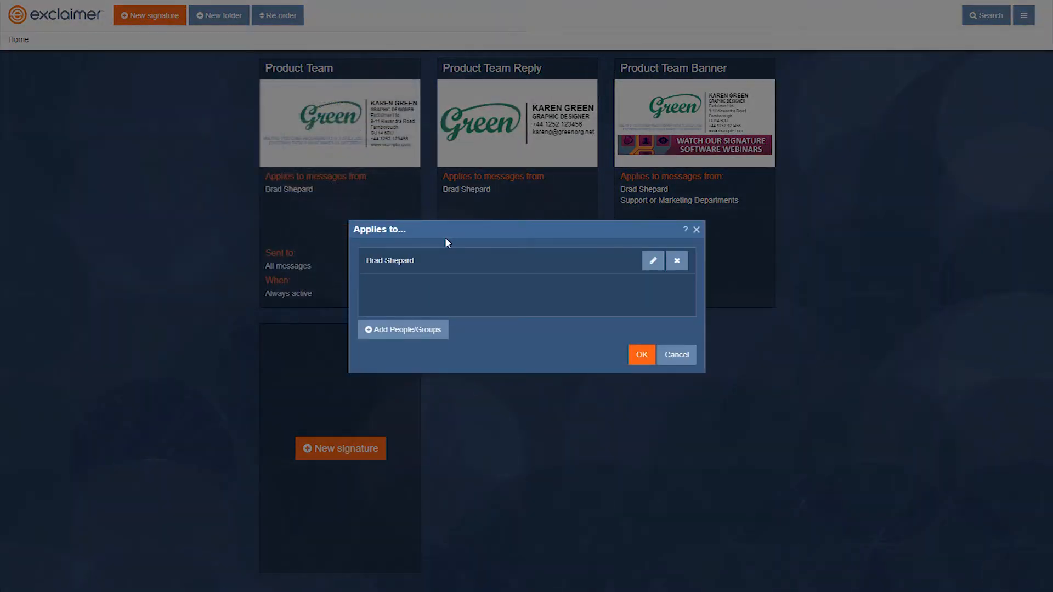
{"action": "mouse_move", "coordinate": [396, 321]}
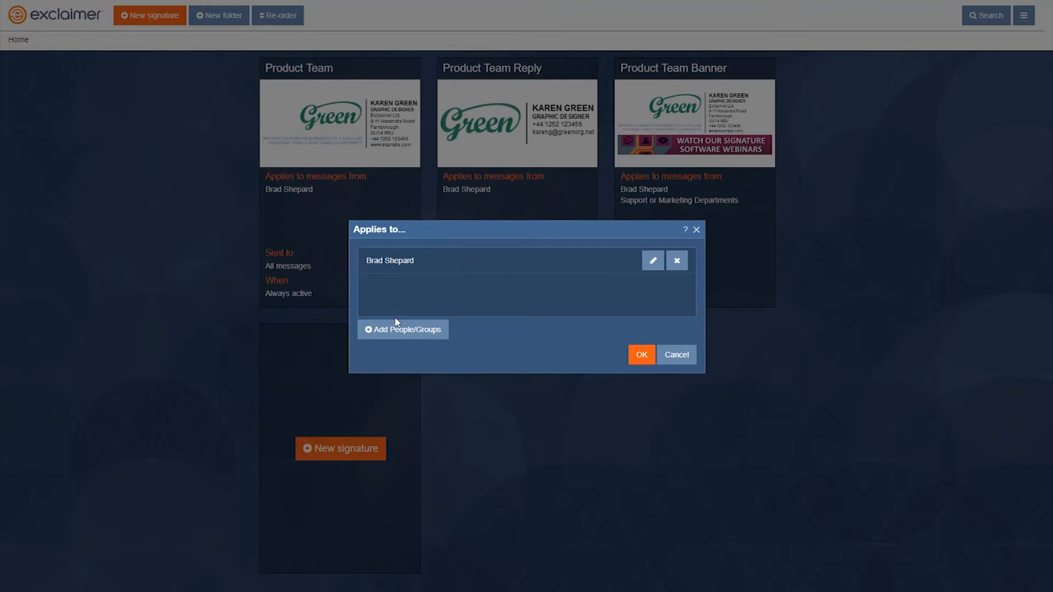
{"action": "left_click", "coordinate": [403, 330]}
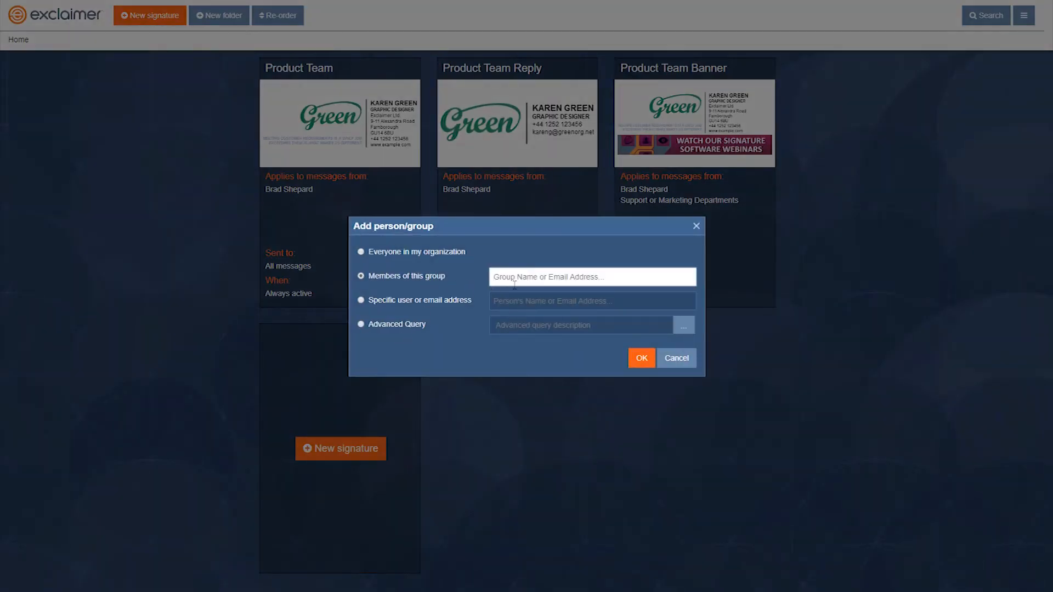
{"action": "type", "text": "s"}
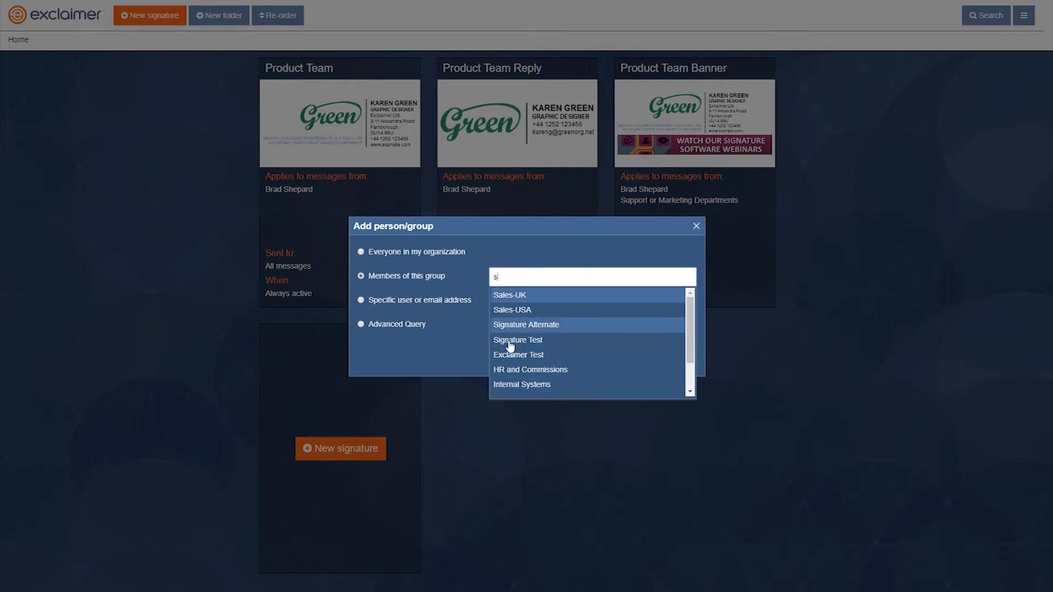
{"action": "left_click", "coordinate": [360, 300]}
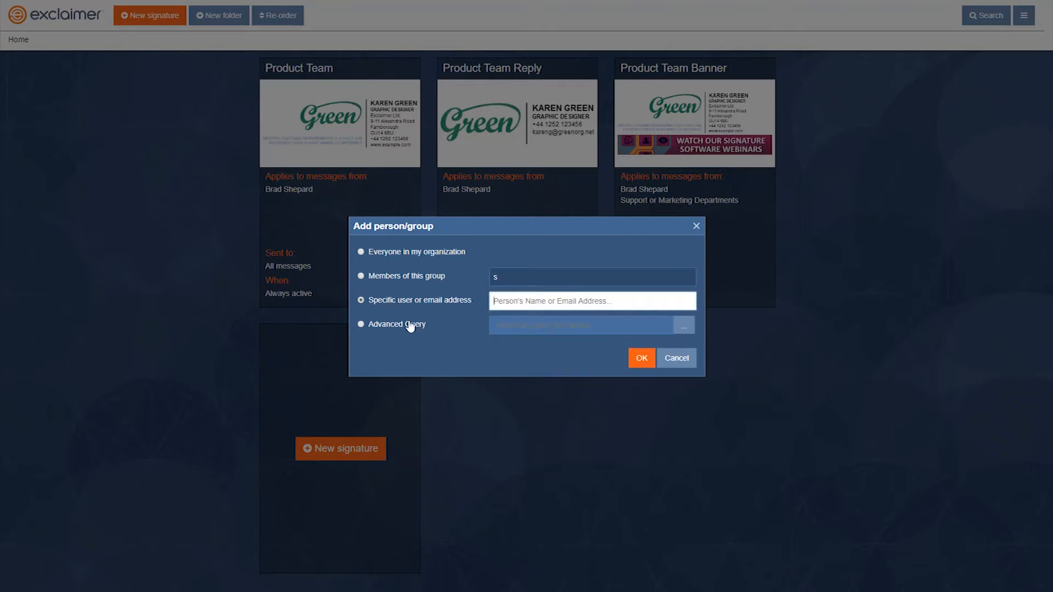
{"action": "left_click", "coordinate": [639, 358]}
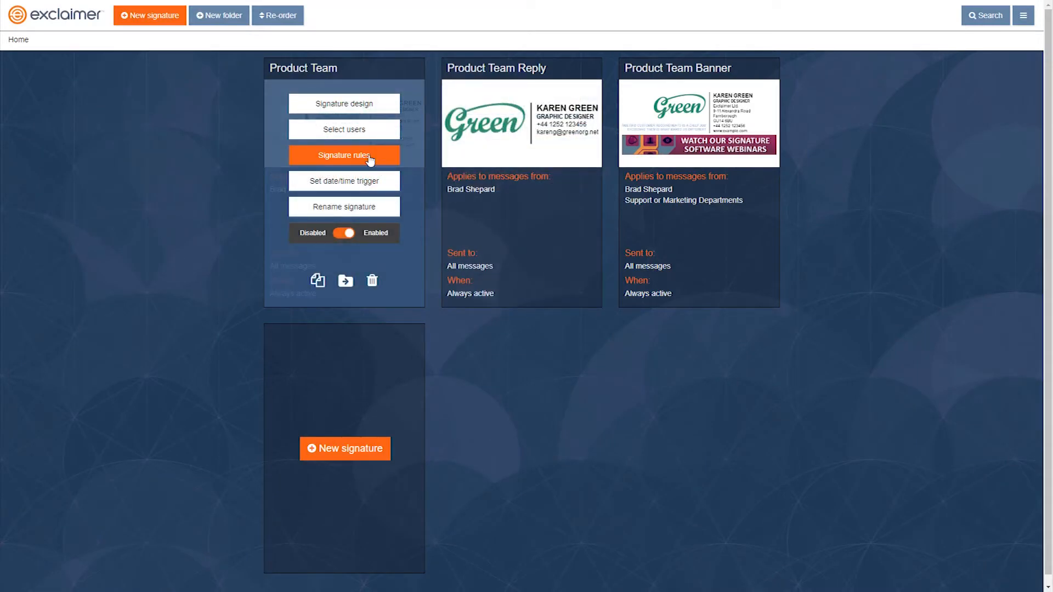
- In the sending rules, try internal and external recipients and the content exception, leaving everyone with no exception
{"action": "left_click", "coordinate": [344, 155]}
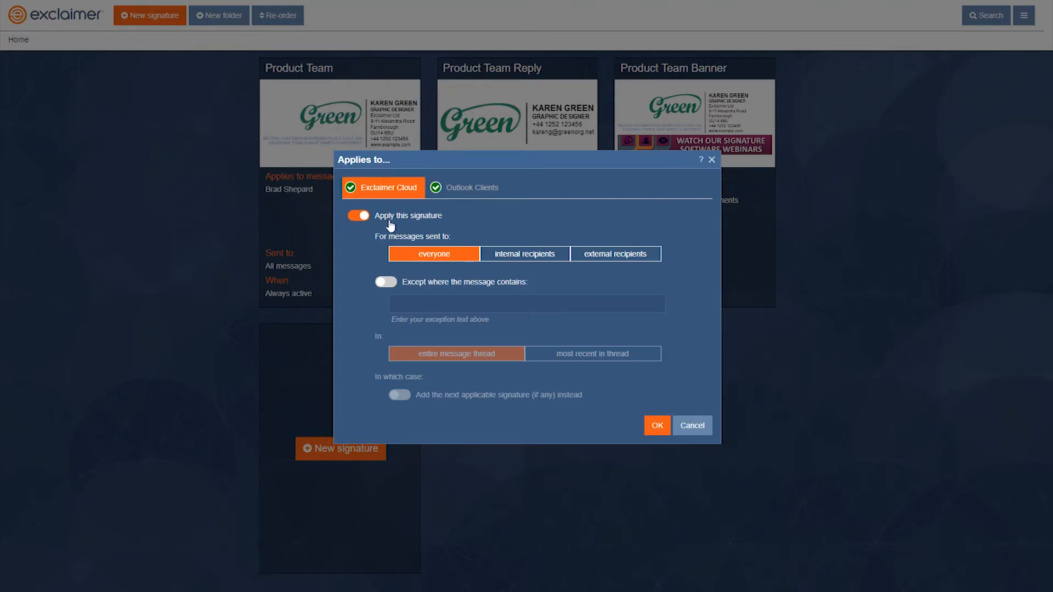
{"action": "mouse_move", "coordinate": [439, 253]}
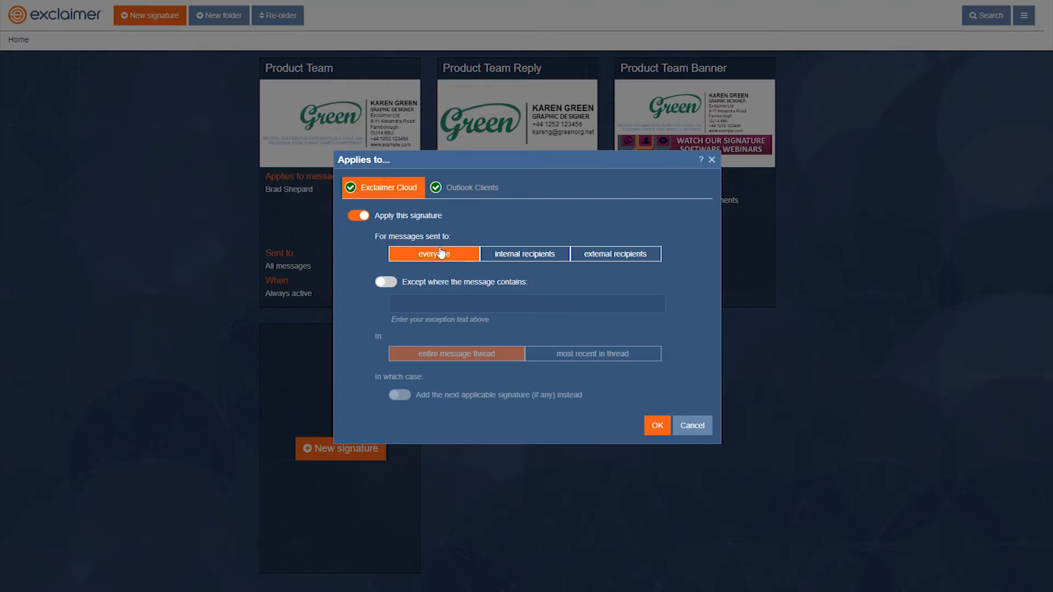
{"action": "mouse_move", "coordinate": [525, 254]}
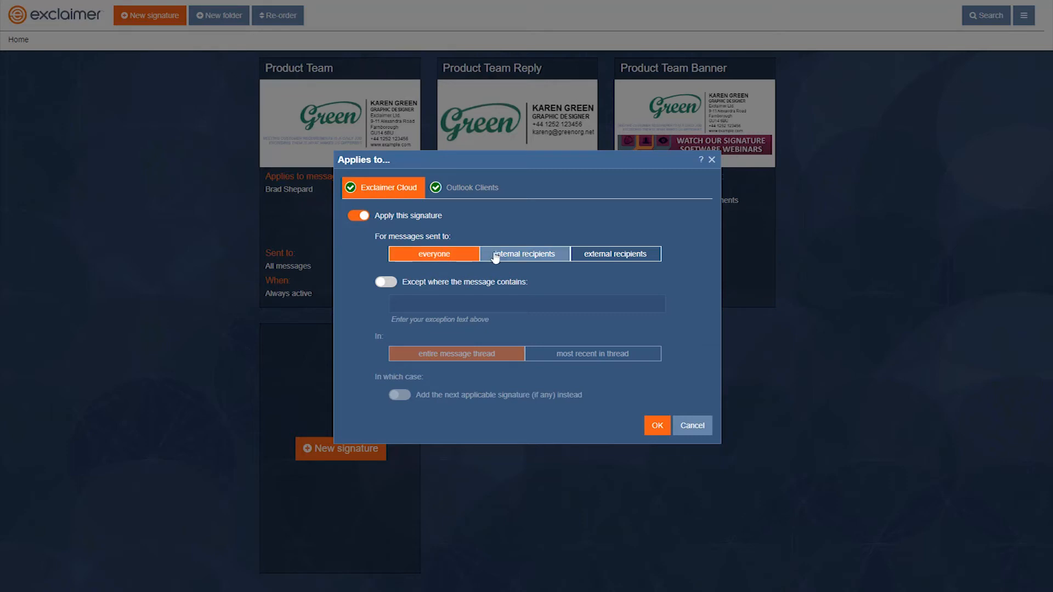
{"action": "left_click", "coordinate": [523, 253]}
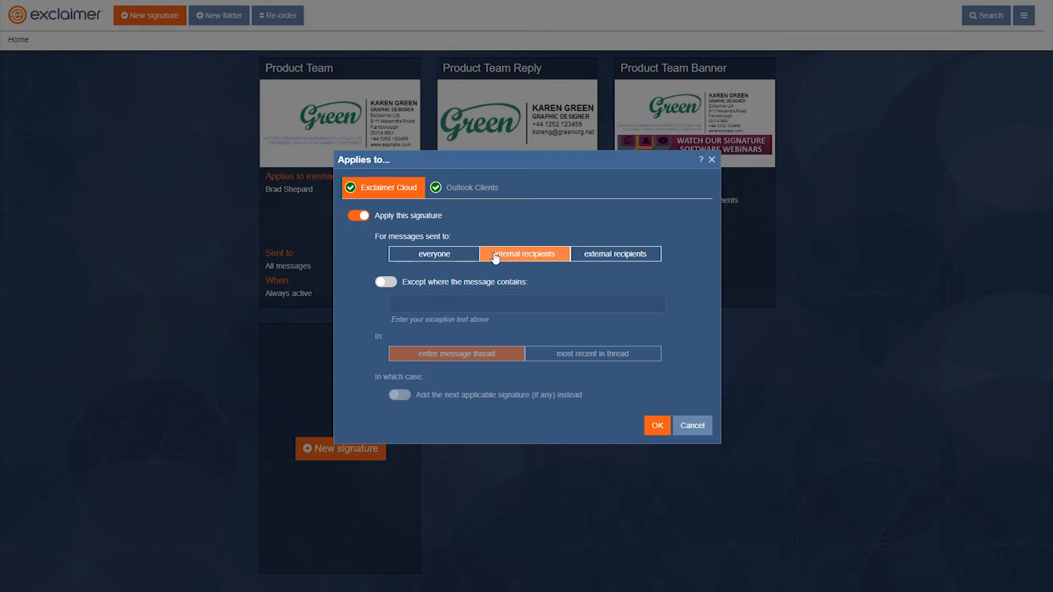
{"action": "left_click", "coordinate": [615, 253]}
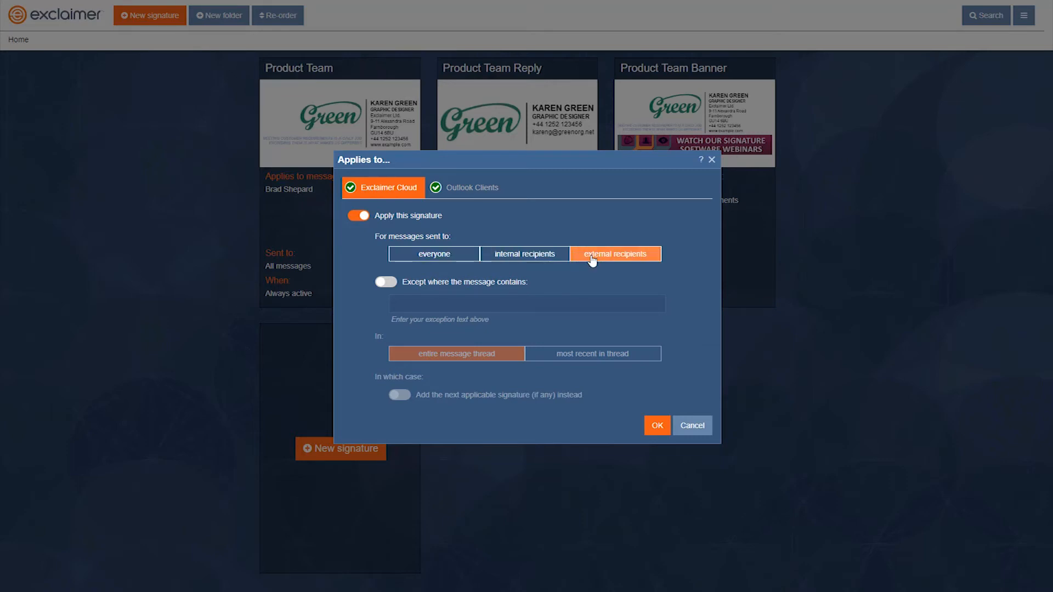
{"action": "mouse_move", "coordinate": [526, 266]}
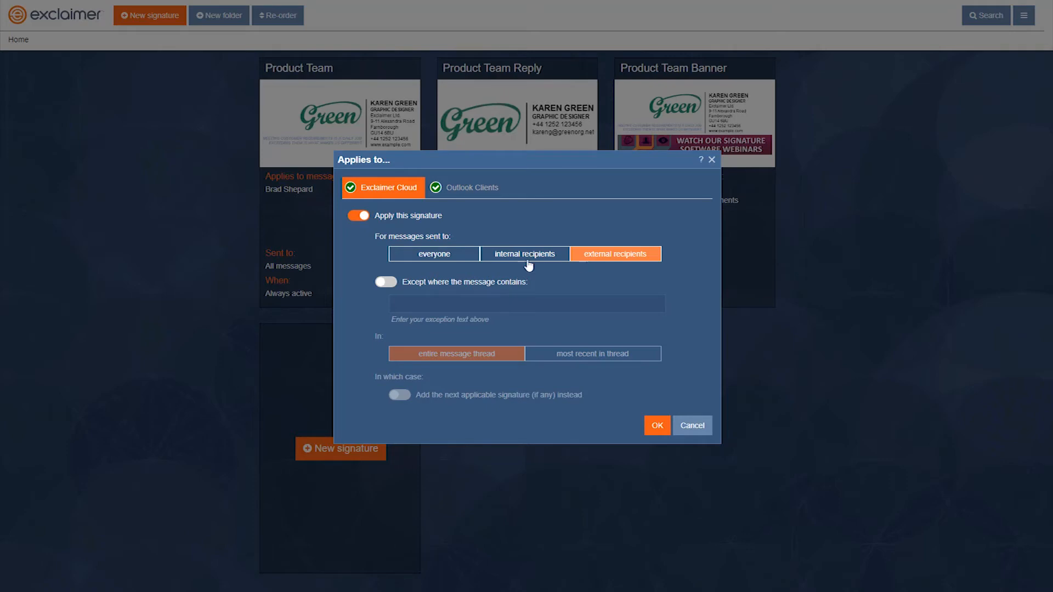
{"action": "left_click", "coordinate": [433, 253]}
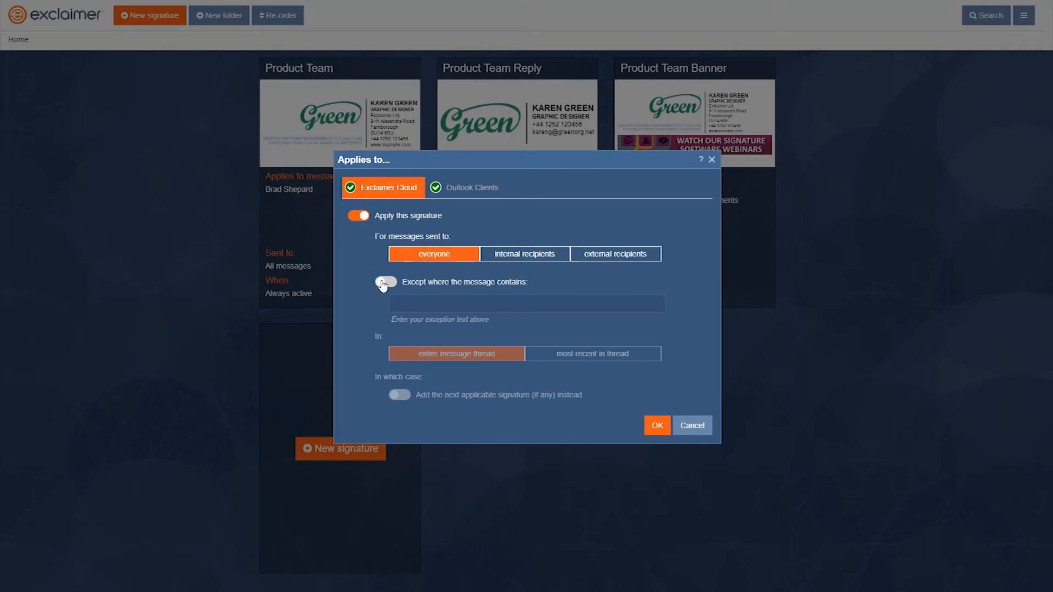
{"action": "left_click", "coordinate": [382, 282]}
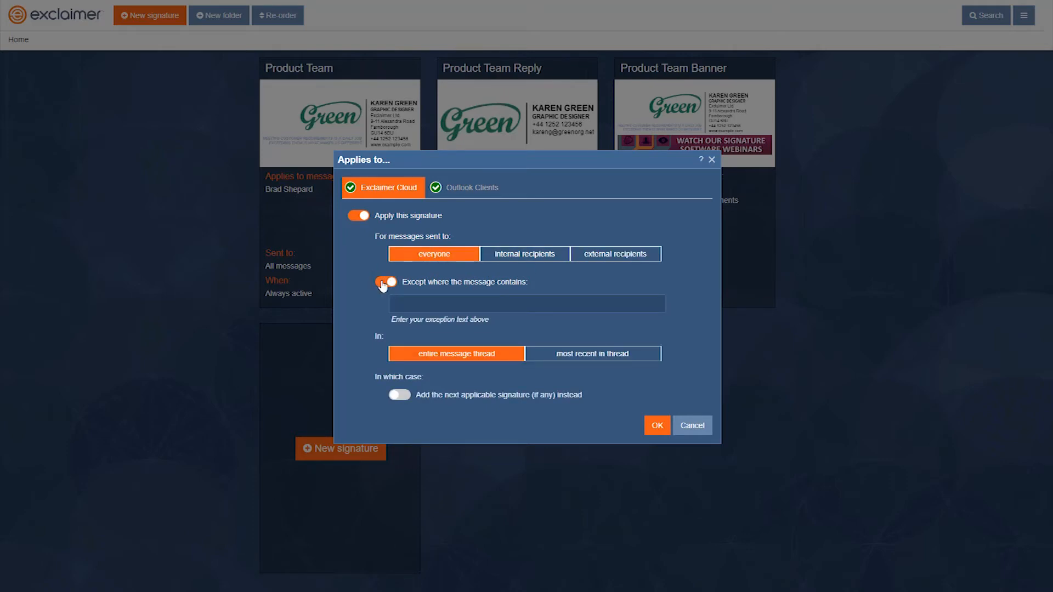
{"action": "left_click", "coordinate": [386, 282]}
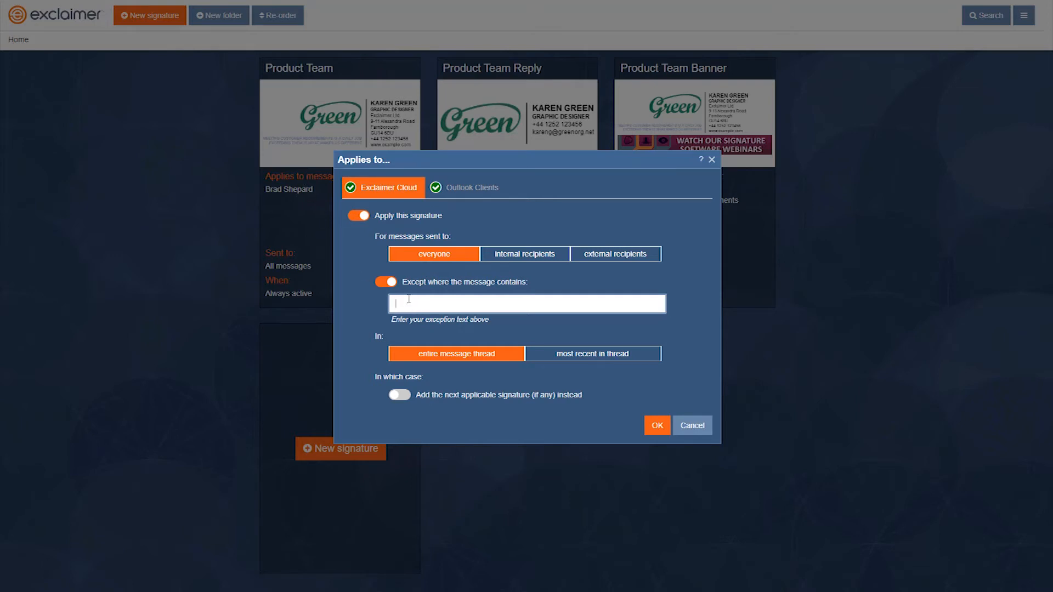
{"action": "left_click", "coordinate": [386, 282]}
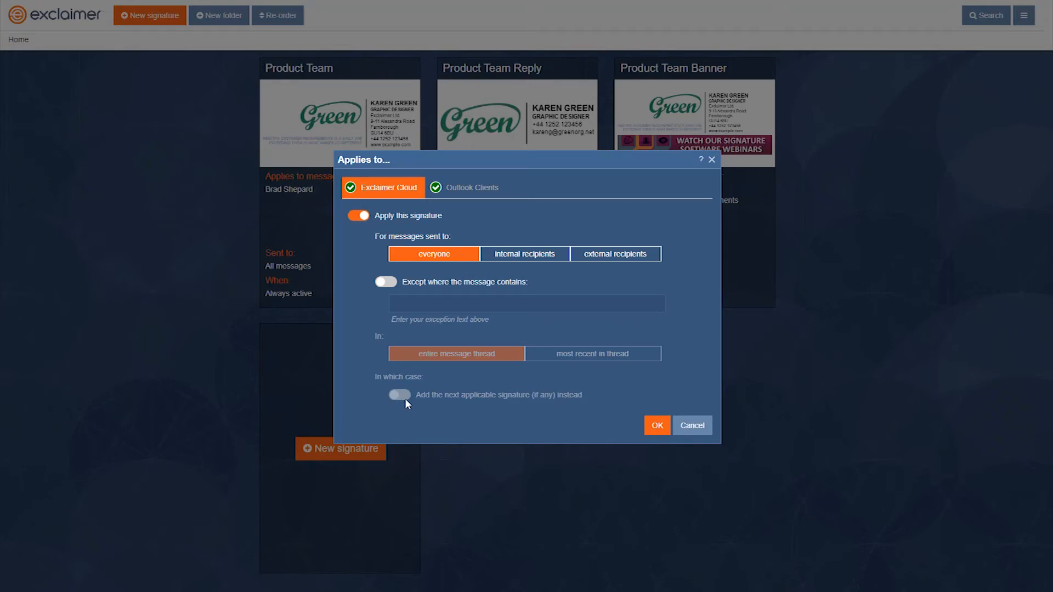
{"action": "mouse_move", "coordinate": [400, 384]}
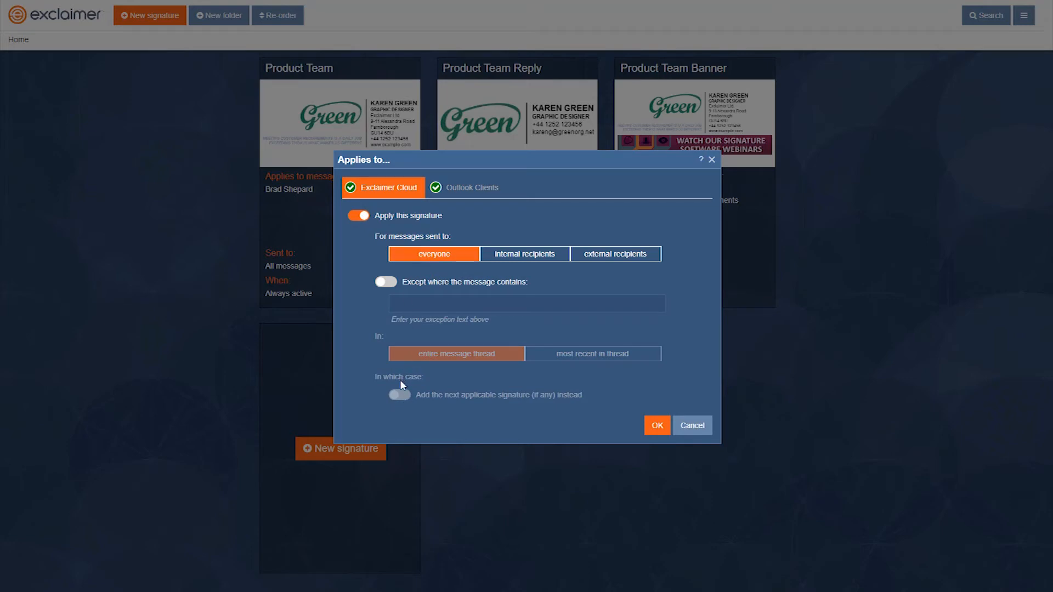
{"action": "mouse_move", "coordinate": [498, 409]}
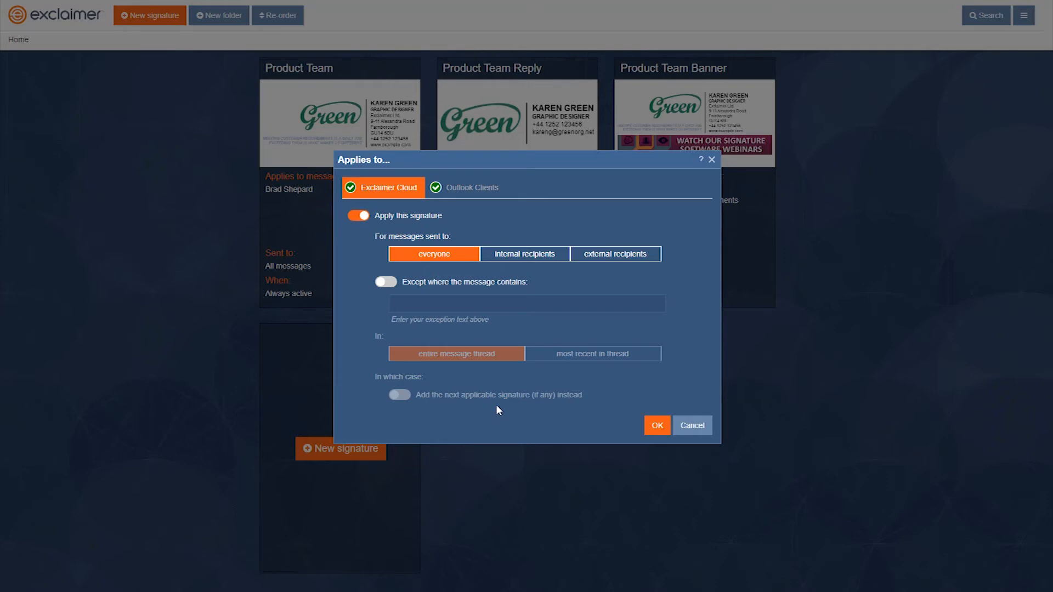
{"action": "mouse_move", "coordinate": [498, 207]}
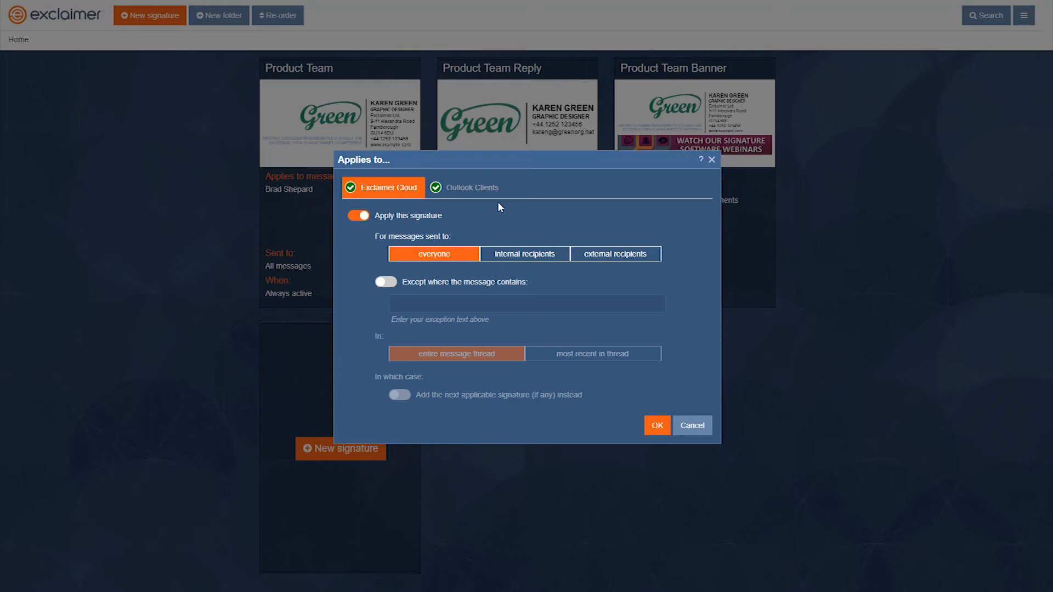
- In Outlook Clients settings, make the signature the default for forwards and replies too
{"action": "left_click", "coordinate": [466, 187]}
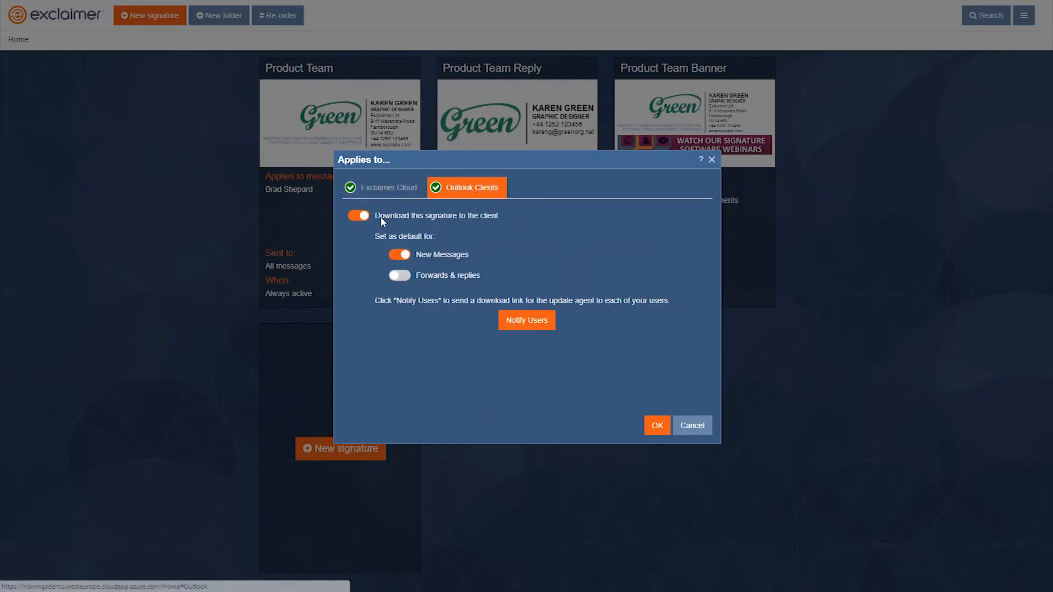
{"action": "mouse_move", "coordinate": [487, 225]}
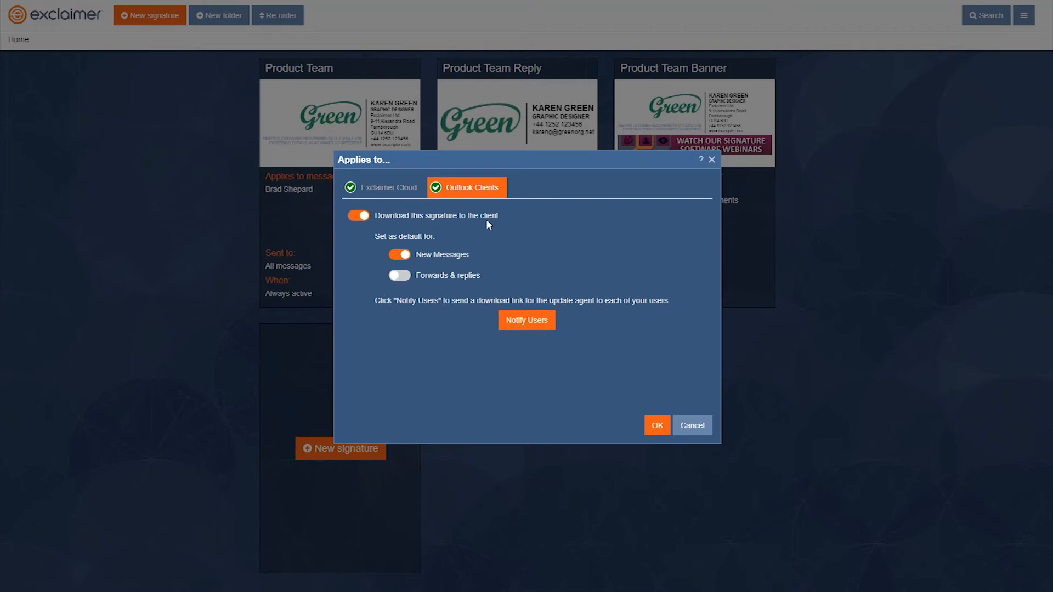
{"action": "mouse_move", "coordinate": [444, 235]}
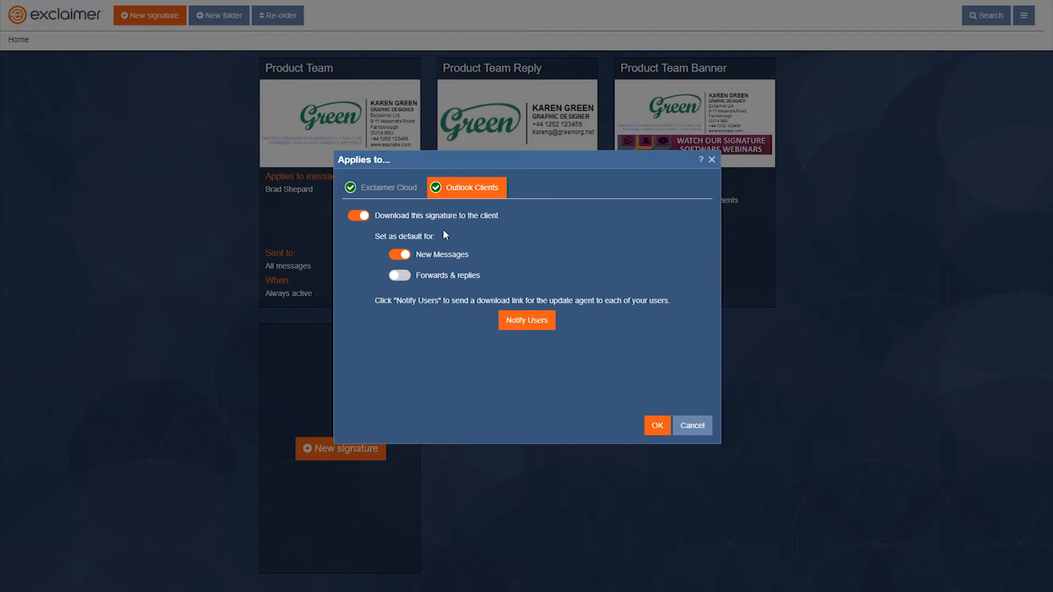
{"action": "mouse_move", "coordinate": [429, 262]}
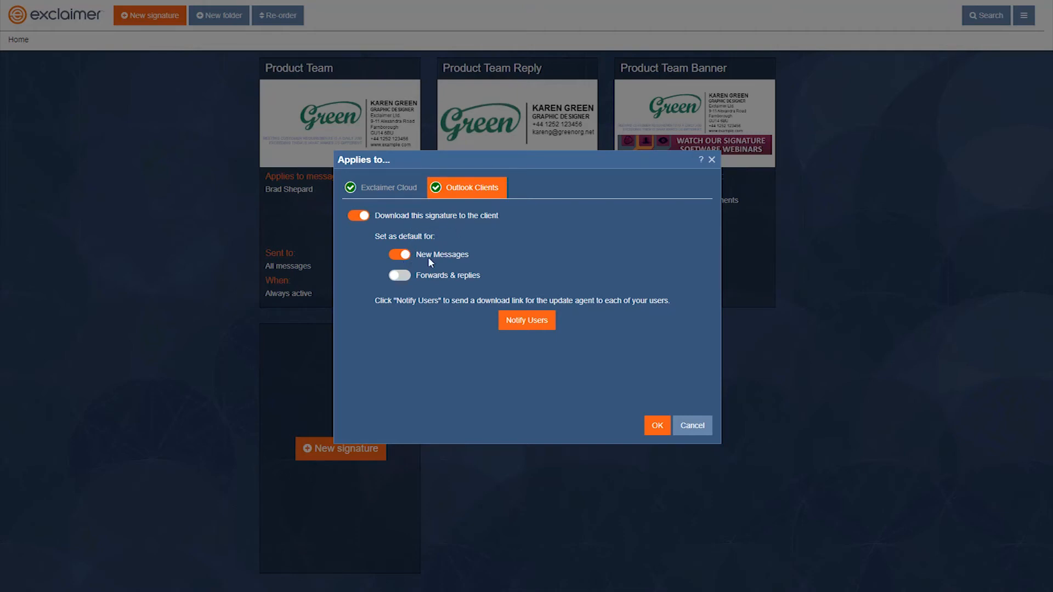
{"action": "left_click", "coordinate": [398, 275]}
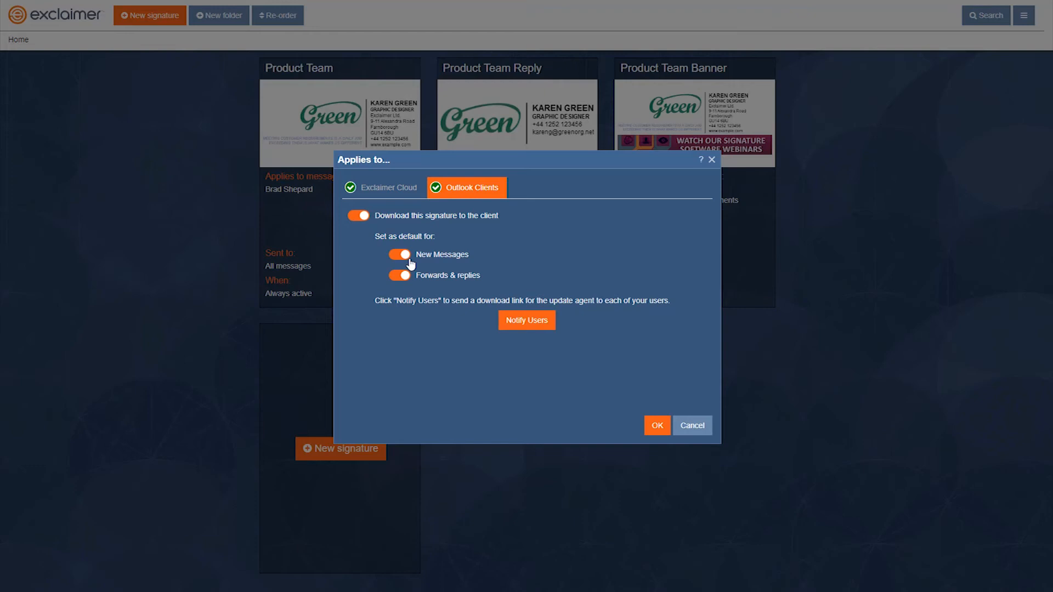
{"action": "mouse_move", "coordinate": [645, 275]}
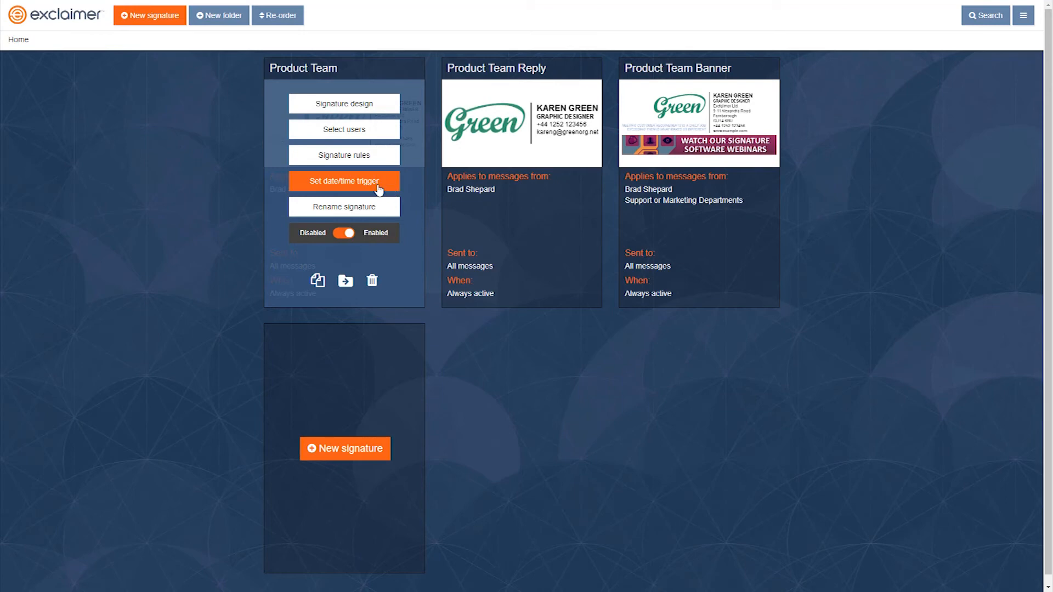
{"action": "left_click", "coordinate": [343, 181]}
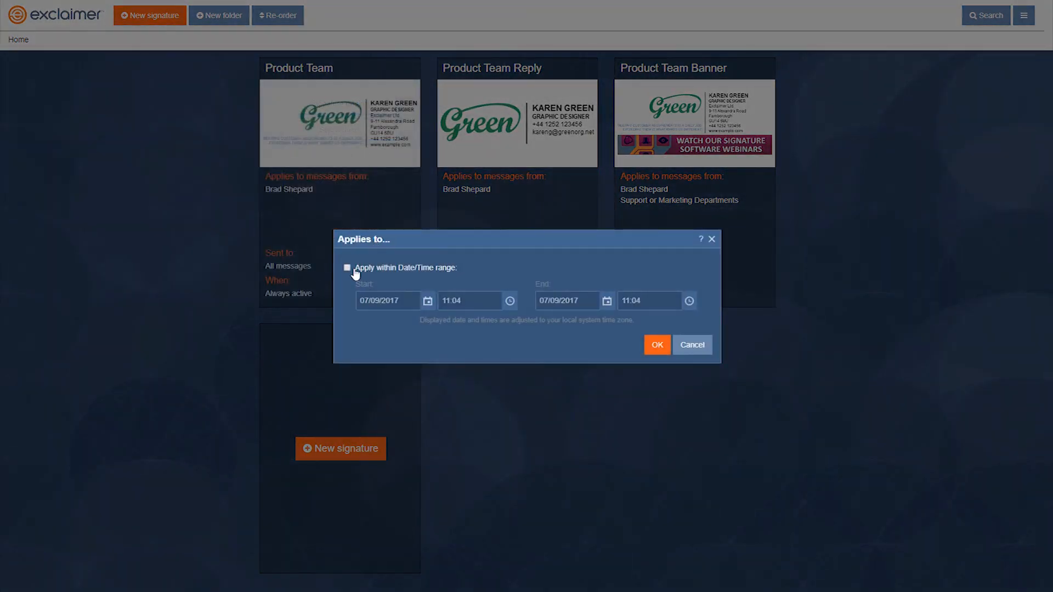
{"action": "left_click", "coordinate": [347, 268]}
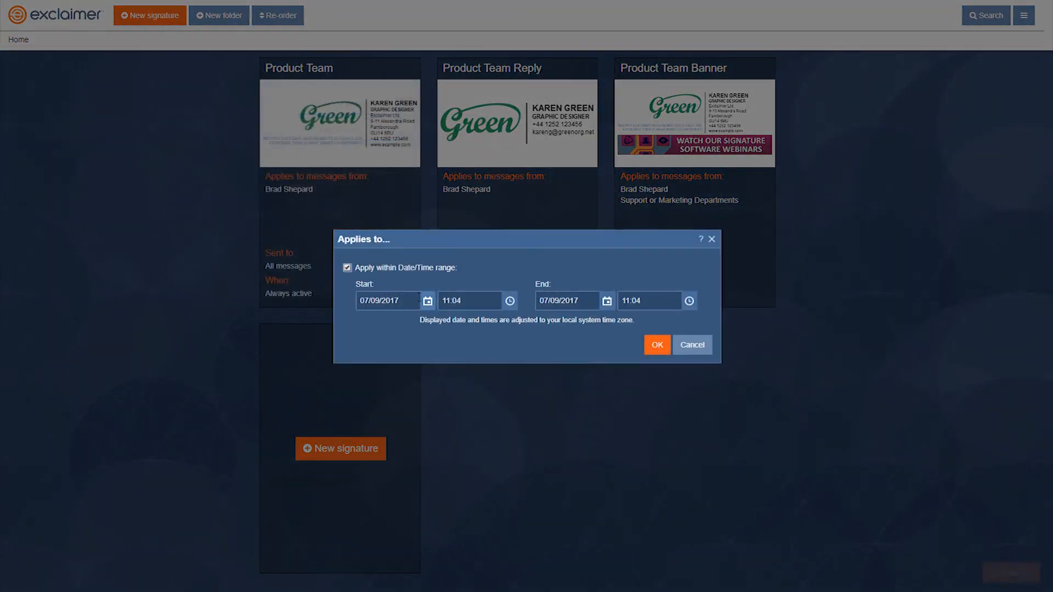
{"action": "mouse_move", "coordinate": [428, 306]}
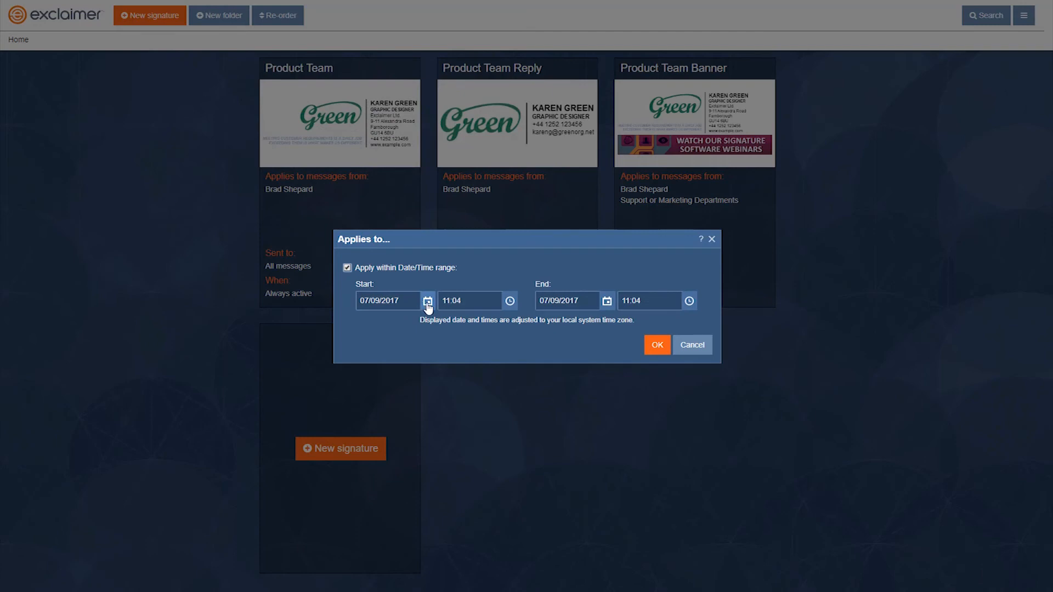
{"action": "mouse_move", "coordinate": [422, 307]}
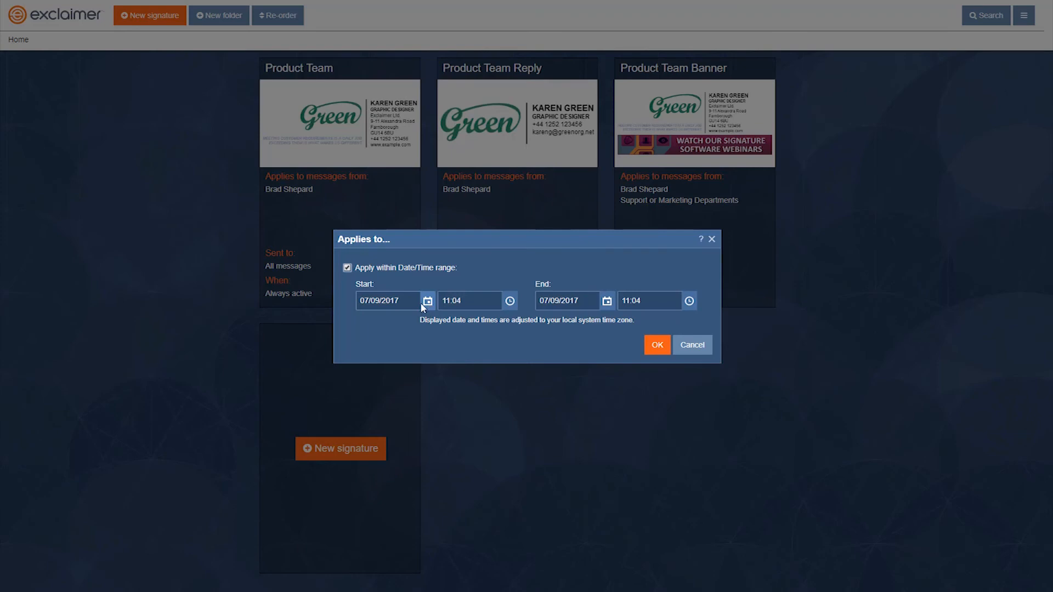
{"action": "mouse_move", "coordinate": [493, 339]}
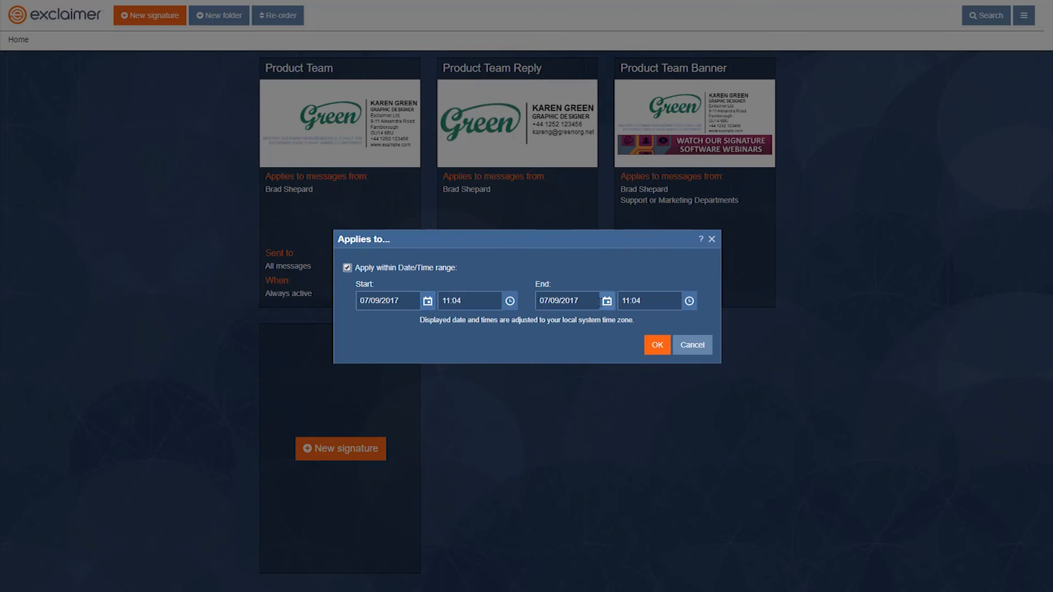
{"action": "mouse_move", "coordinate": [645, 321]}
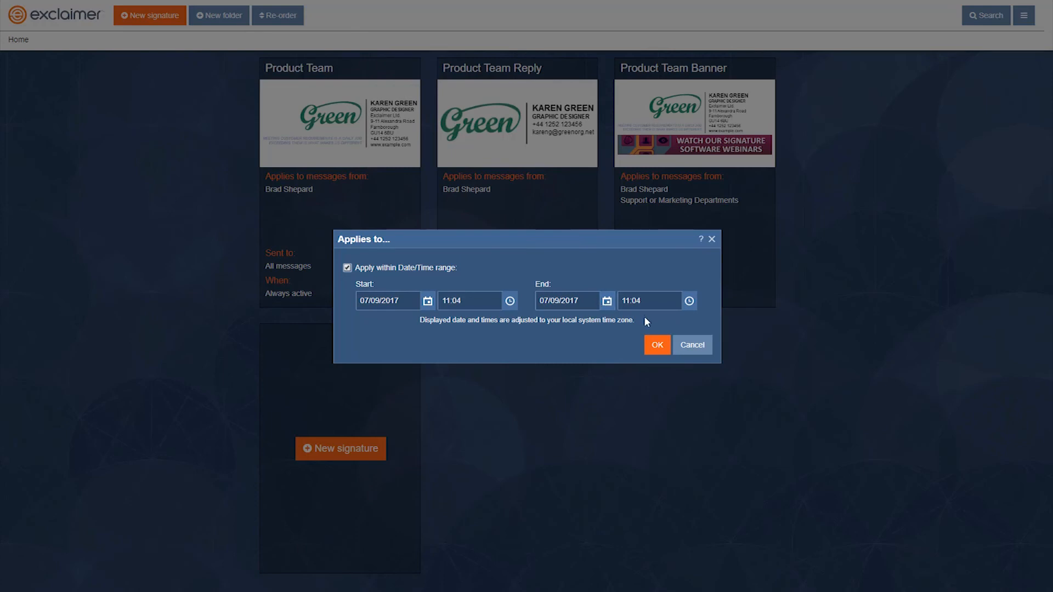
{"action": "left_click", "coordinate": [692, 344]}
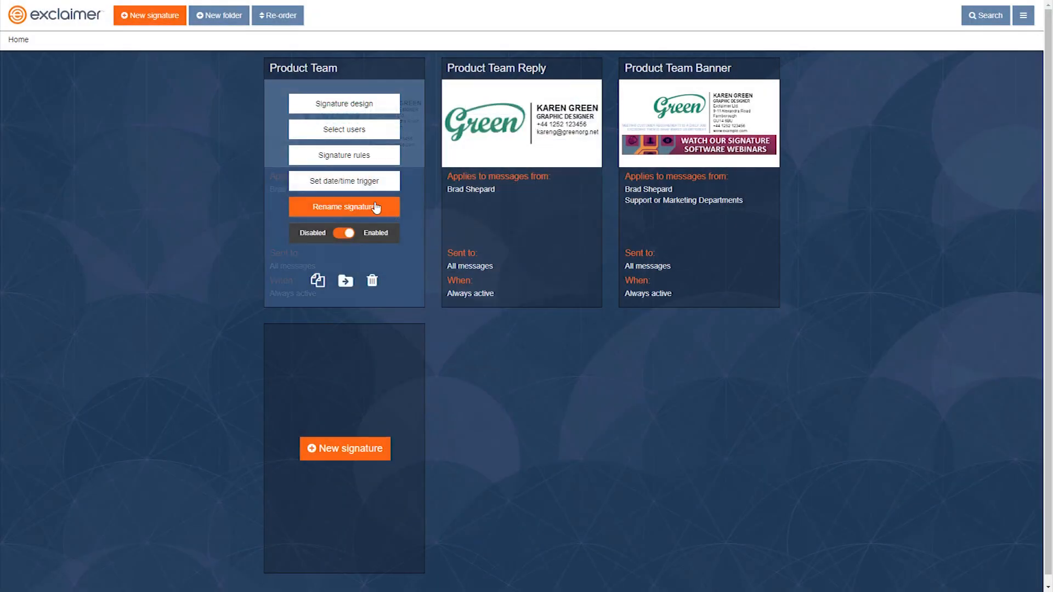
{"action": "mouse_move", "coordinate": [343, 206]}
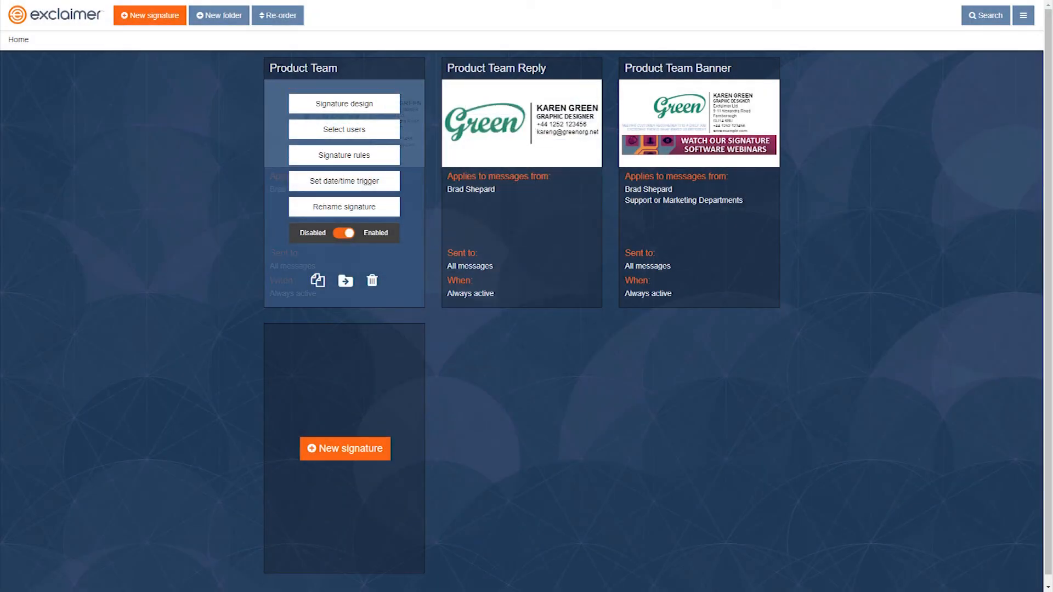
{"action": "mouse_move", "coordinate": [344, 206]}
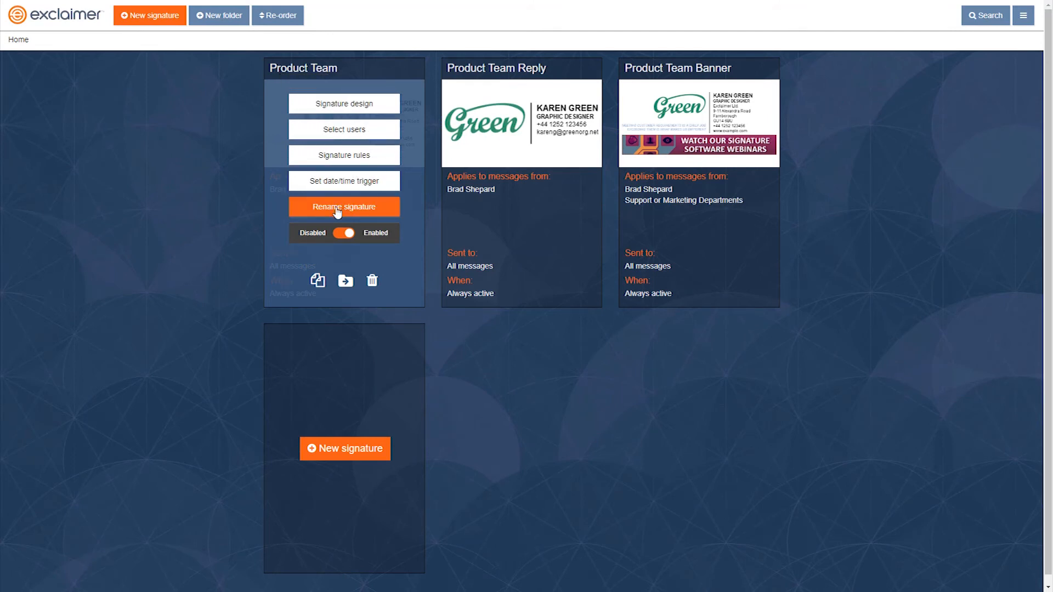
{"action": "mouse_move", "coordinate": [348, 238]}
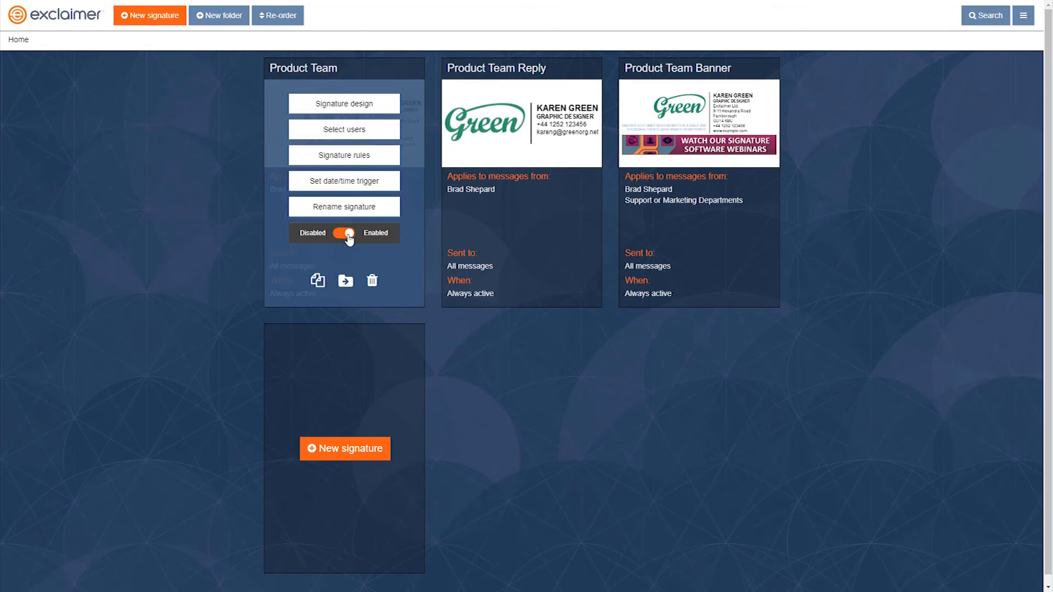
- Disable and re-enable the Product Team signature, then bring up its Copy to folder list
{"action": "left_click", "coordinate": [344, 232]}
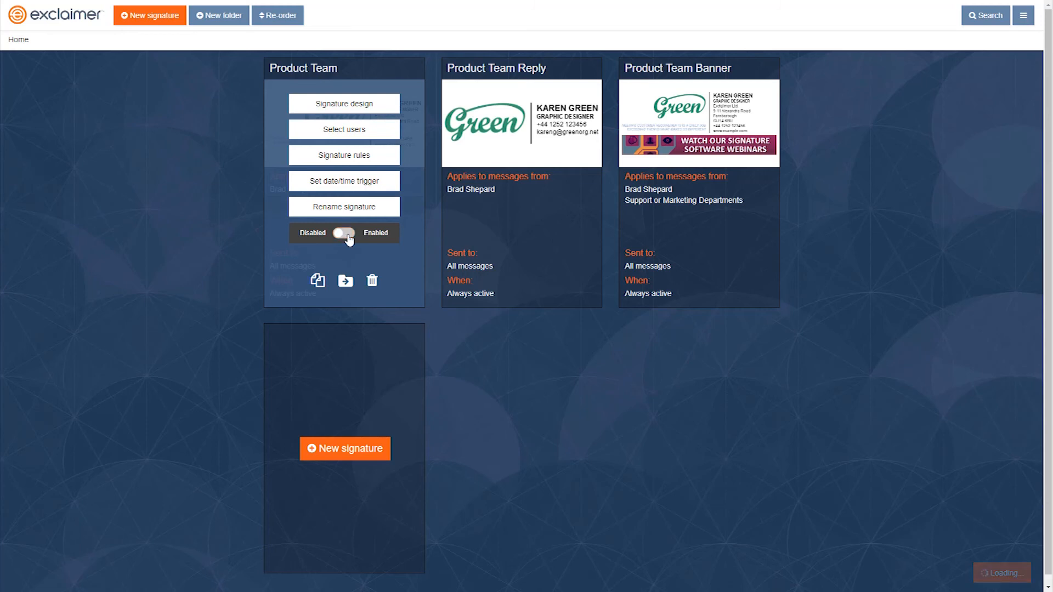
{"action": "left_click", "coordinate": [345, 232]}
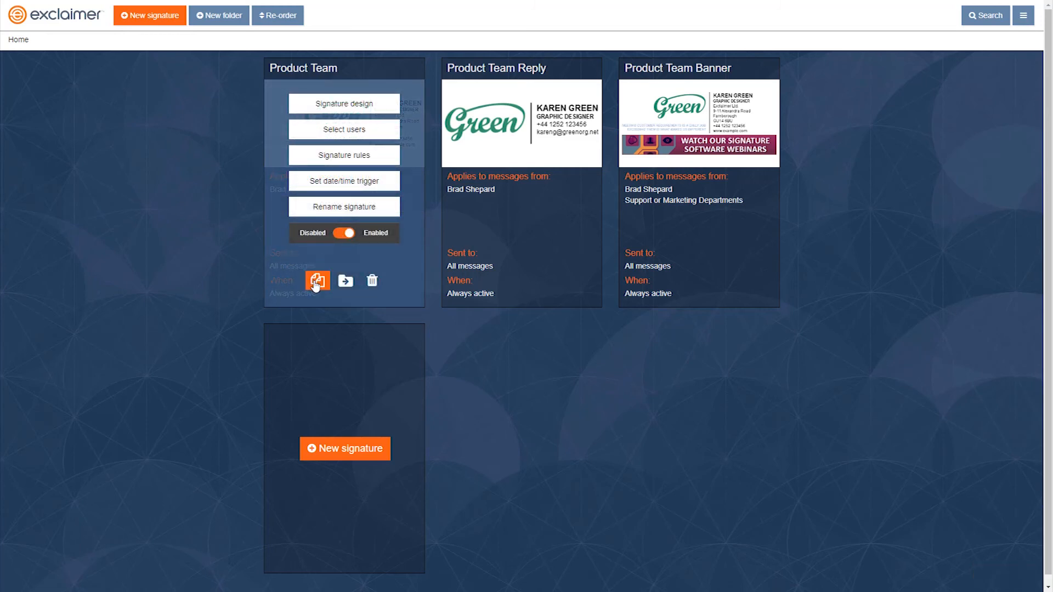
{"action": "left_click", "coordinate": [316, 281]}
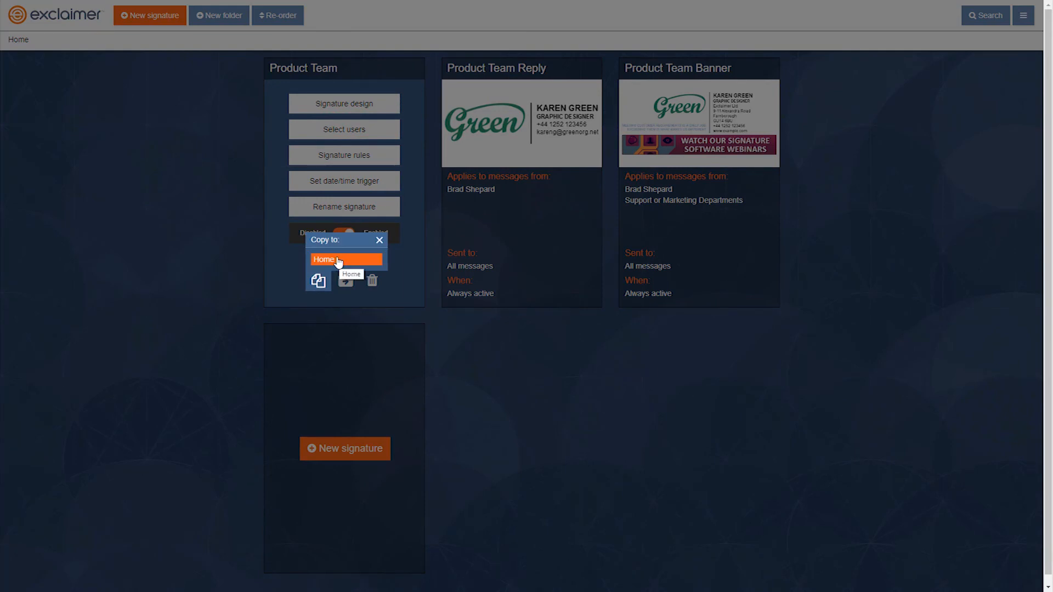
{"action": "mouse_move", "coordinate": [345, 281]}
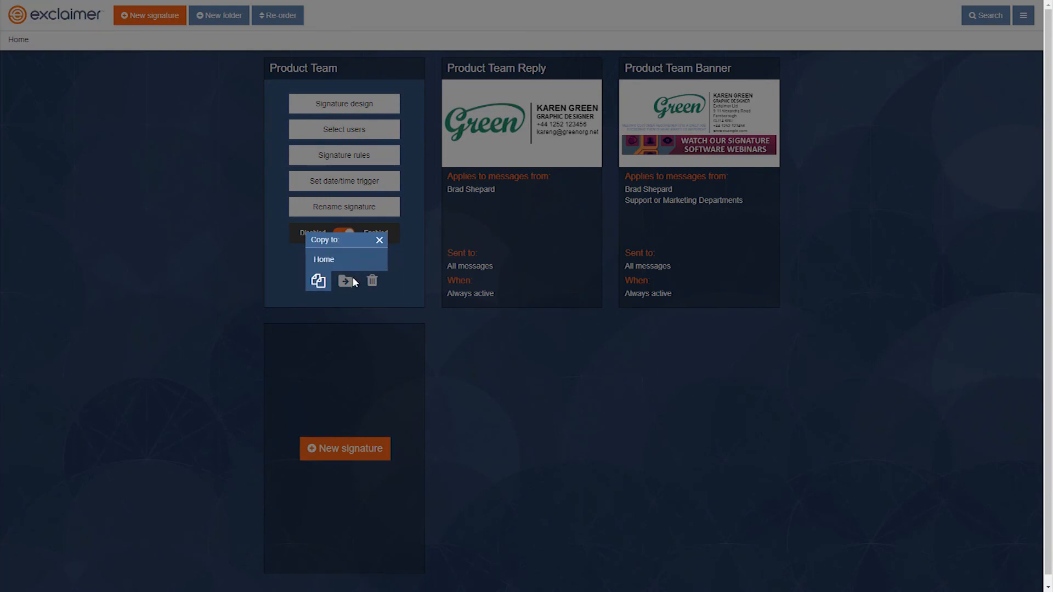
- Dismiss the Copy to list, then view and dismiss the Move to list without moving anything
{"action": "left_click", "coordinate": [379, 240]}
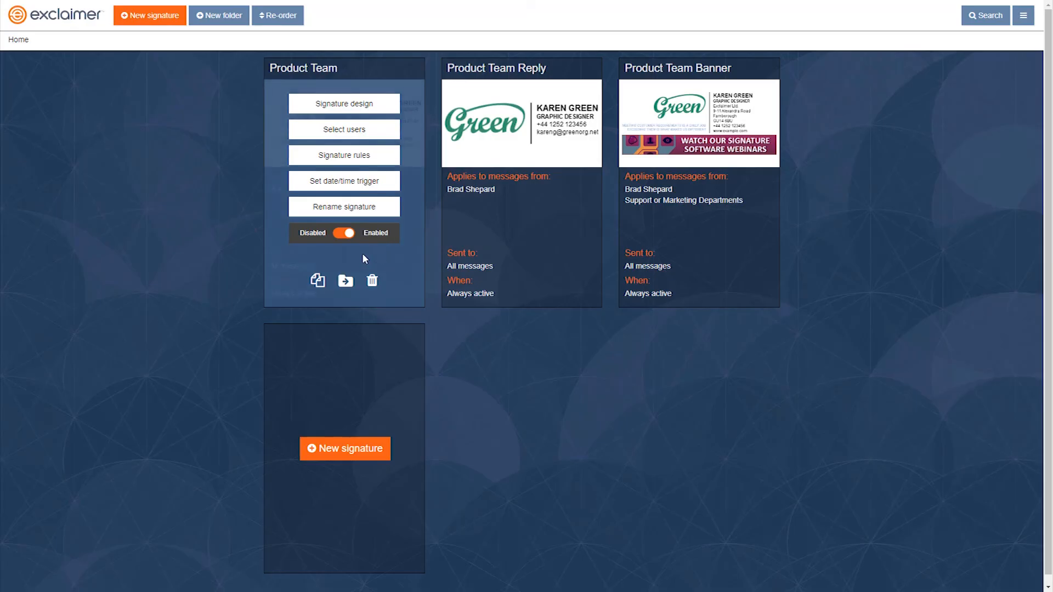
{"action": "left_click", "coordinate": [344, 281]}
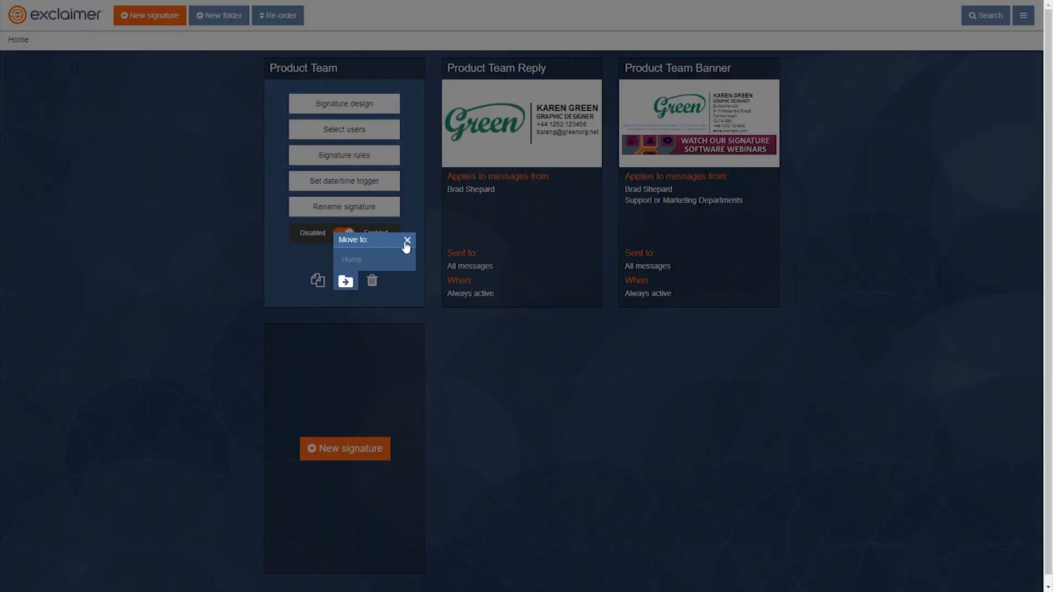
{"action": "left_click", "coordinate": [407, 241]}
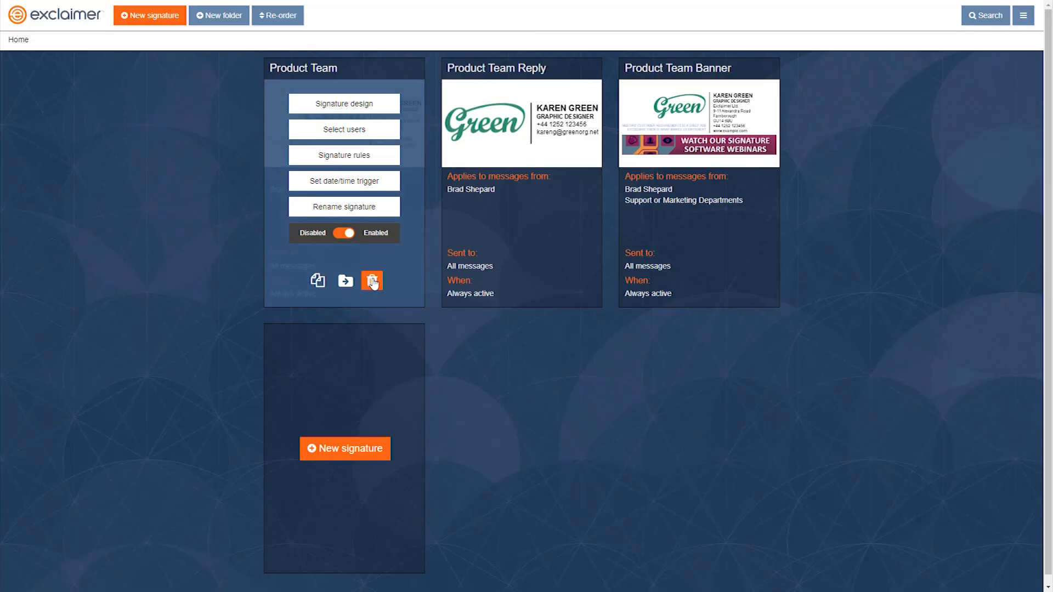